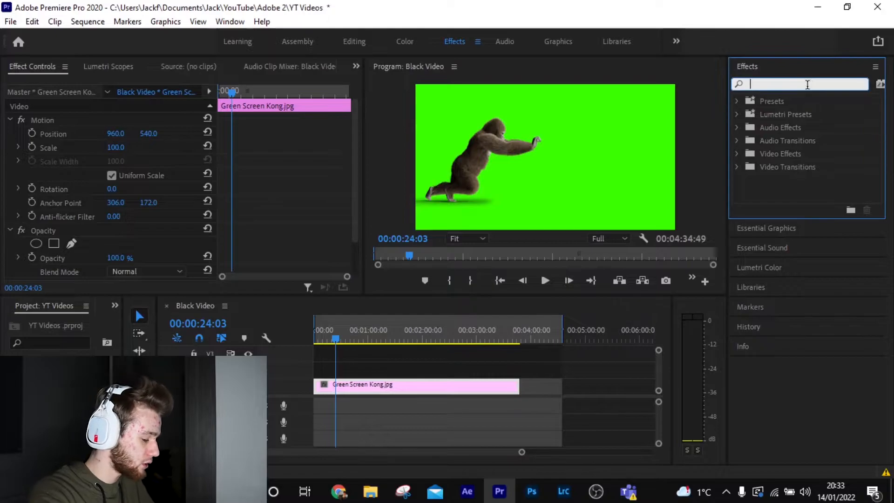
- Search Effects for 'ultra' and apply Ultra Key to the Green Screen Kong clip
type("ulltr")
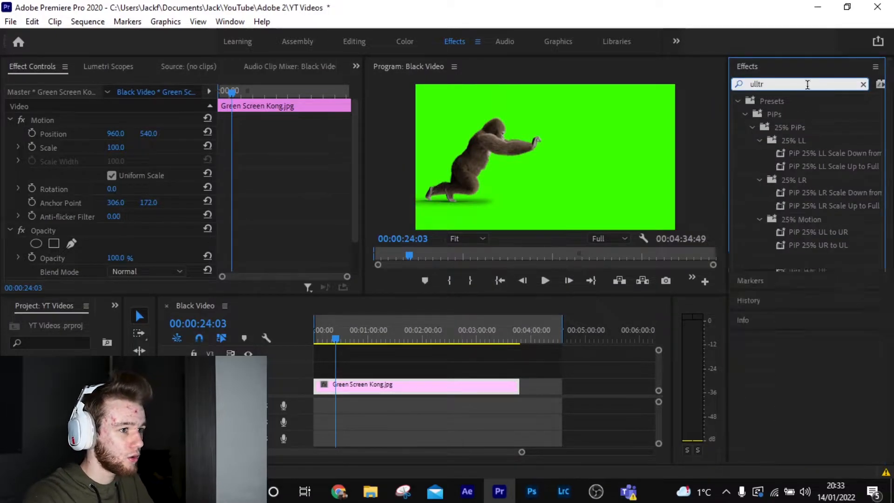
type("ul")
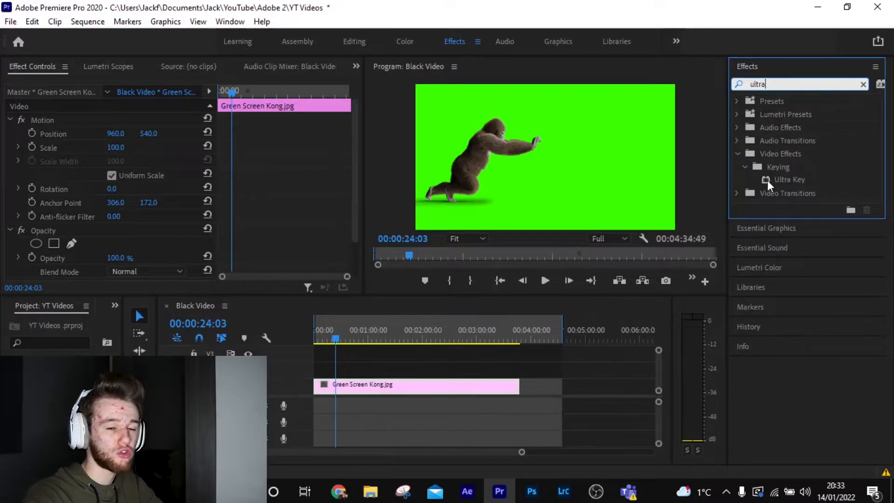
left_click(790, 179)
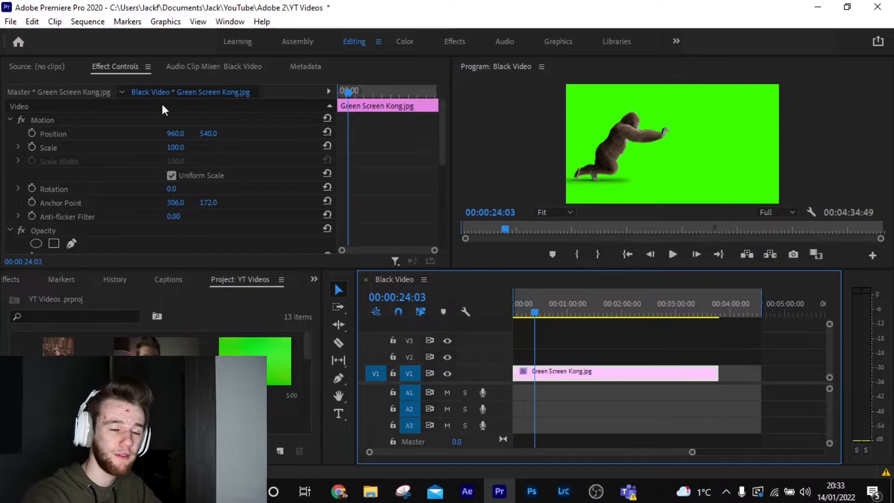
- Sample the green background with Ultra Key's Key Color eyedropper so the gorilla sits on black
left_click(37, 66)
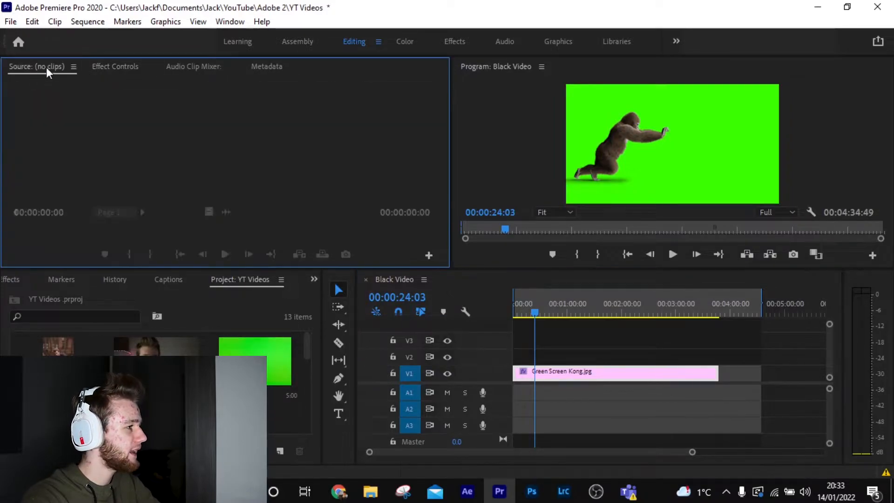
left_click(114, 67)
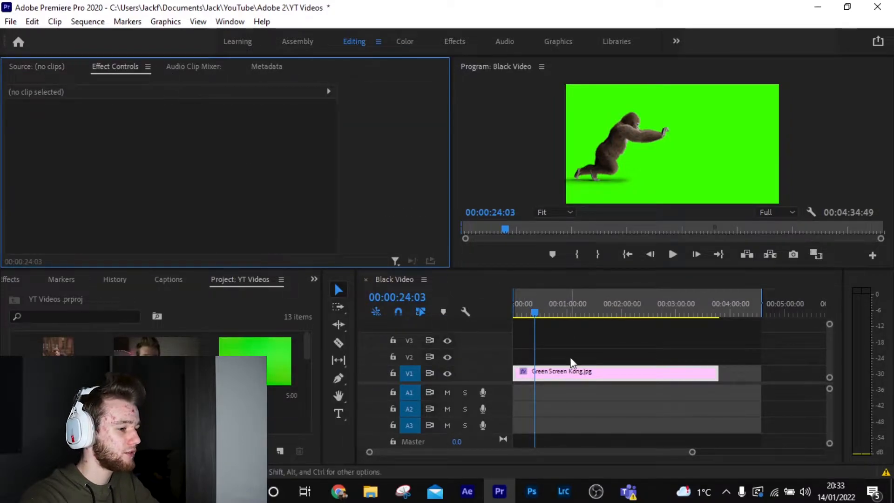
left_click(616, 371)
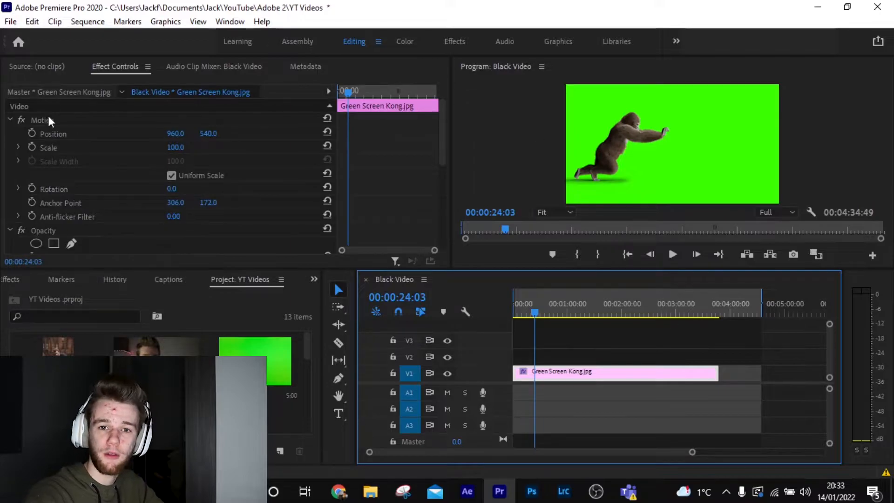
scroll("down", 3)
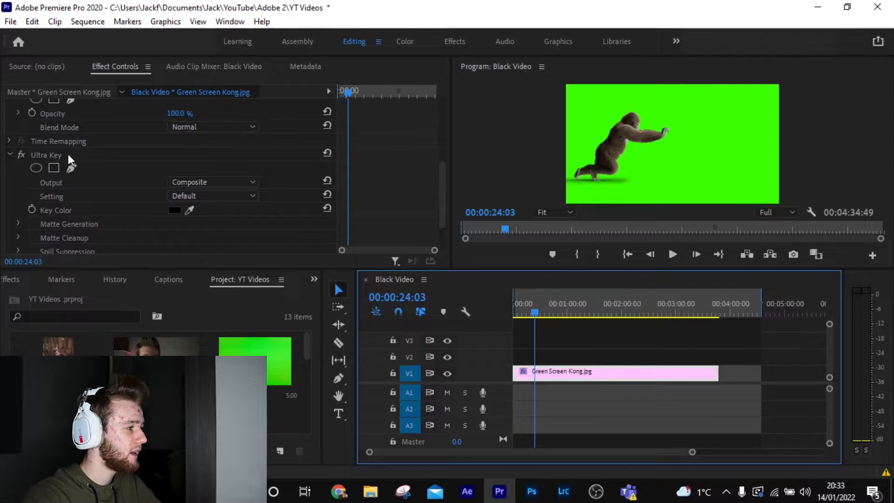
mouse_move(74, 214)
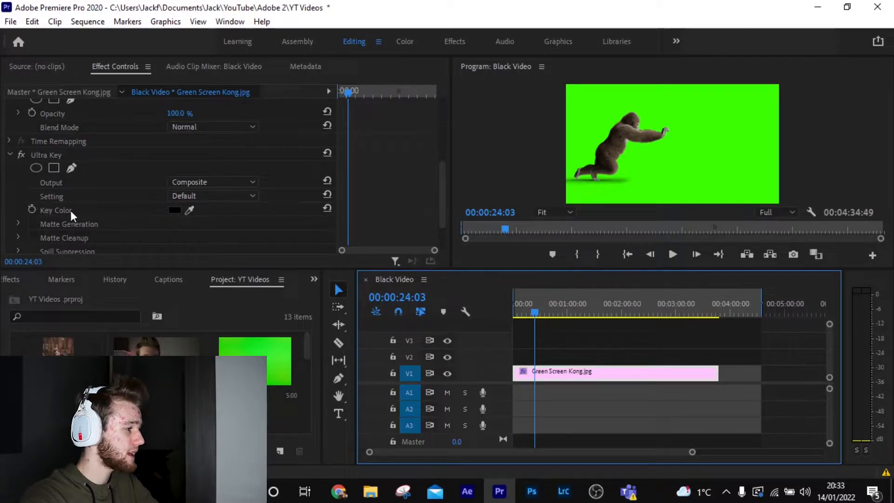
mouse_move(209, 216)
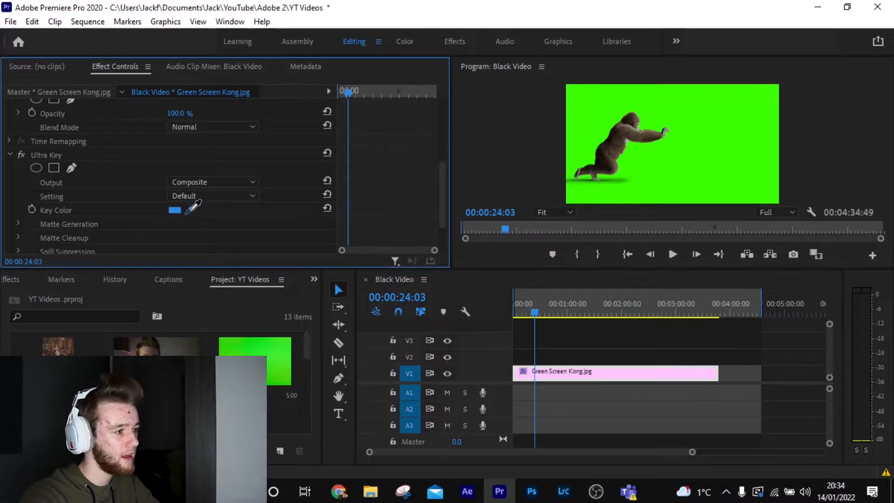
left_click(705, 136)
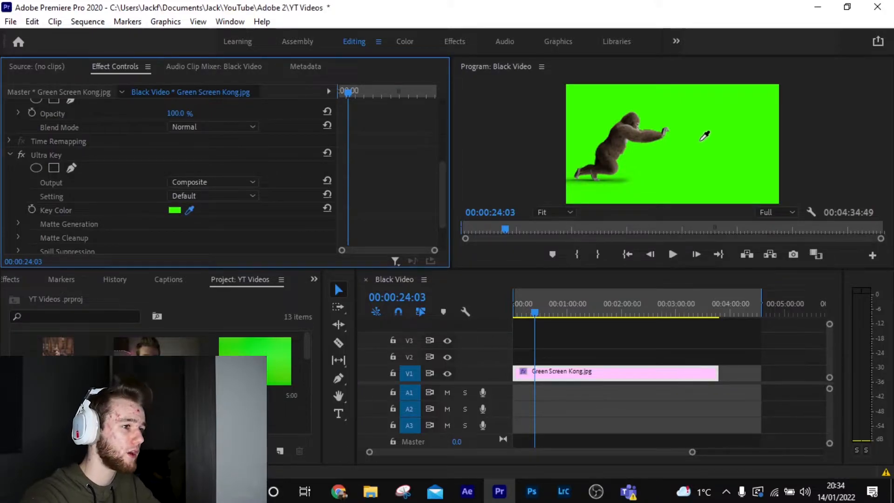
mouse_move(702, 118)
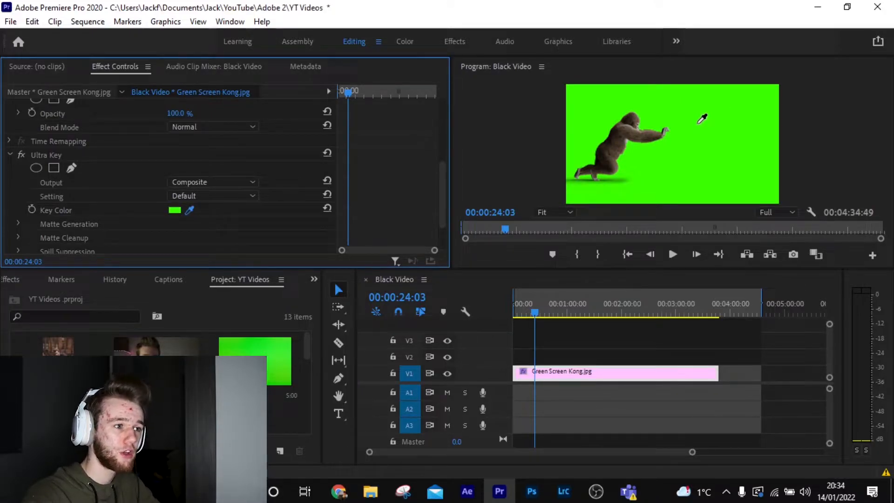
left_click(702, 119)
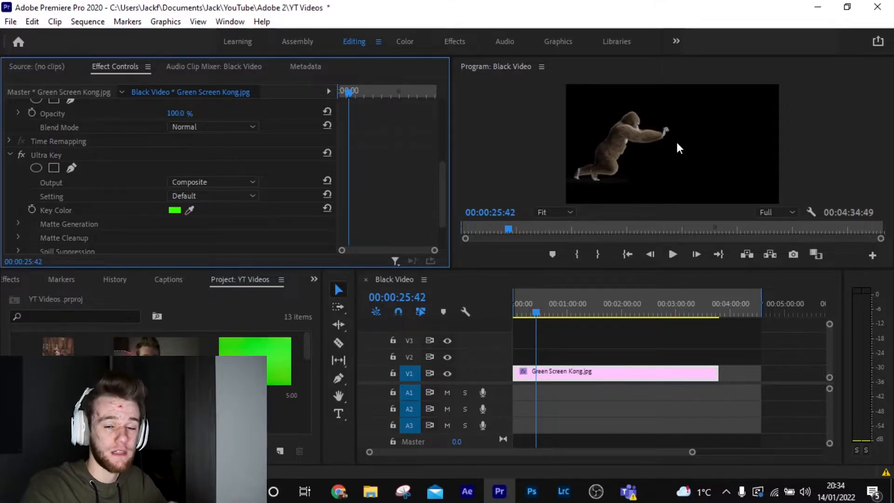
- Put the man's photo on V1 beneath the gorilla and scale it to 143
left_click_drag(615, 371, 616, 355)
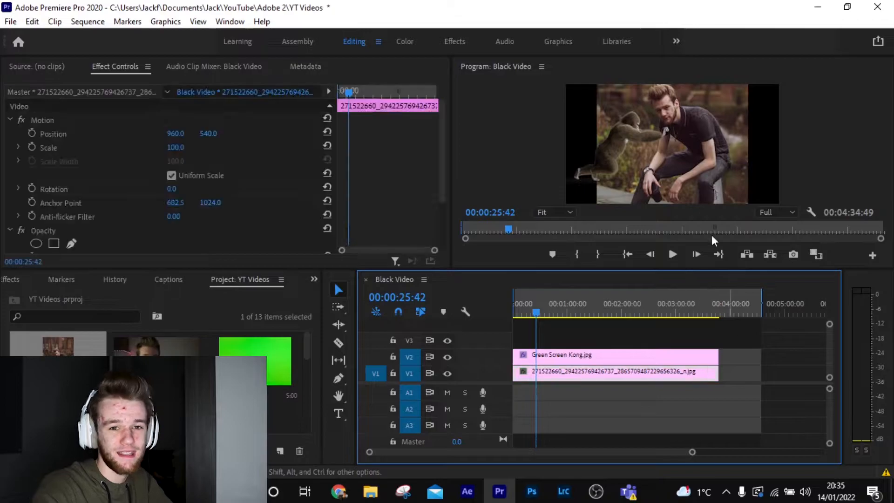
mouse_move(593, 154)
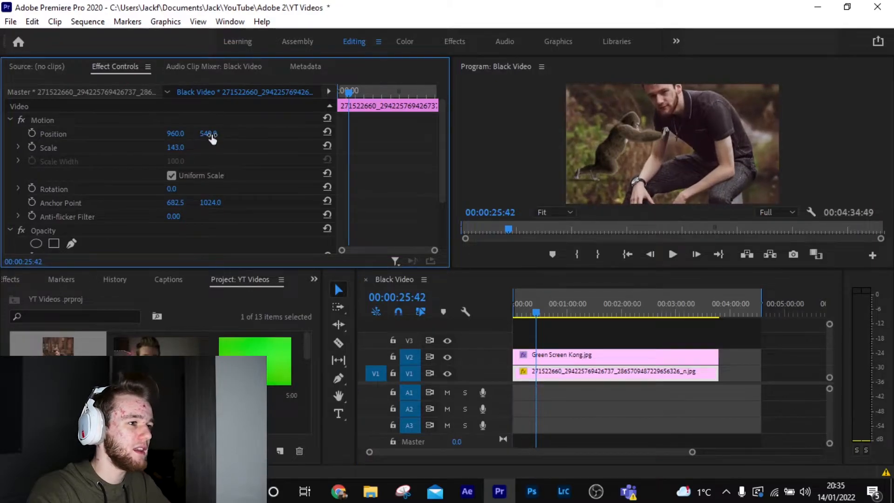
left_click_drag(208, 133, 211, 140)
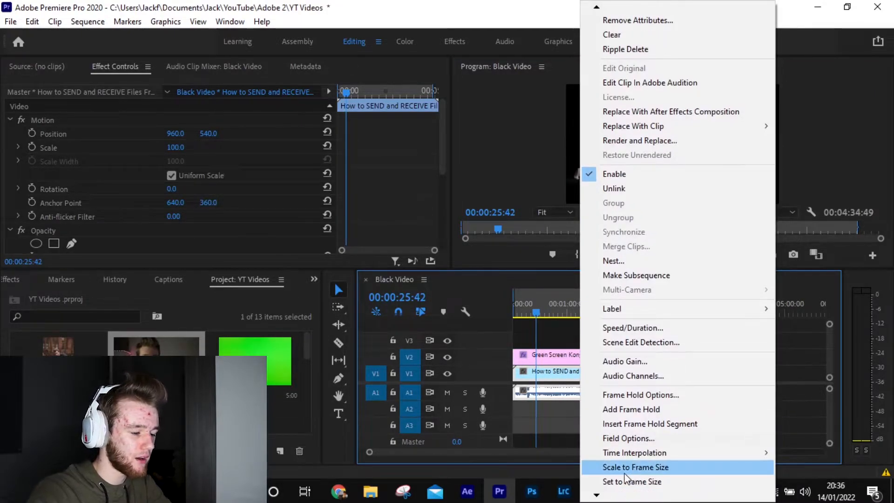
- Scale the talking-head clip to frame size, remove the gorilla, and keep existing sequence settings
left_click(636, 467)
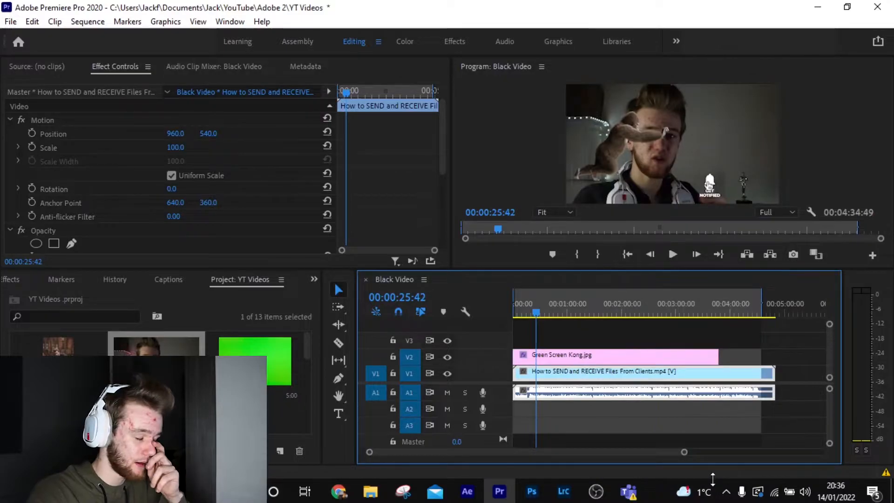
left_click(671, 254)
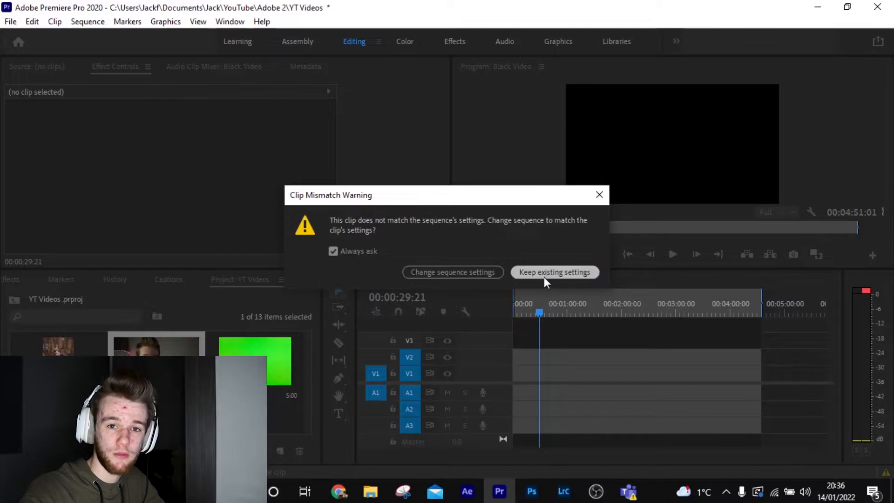
left_click(553, 272)
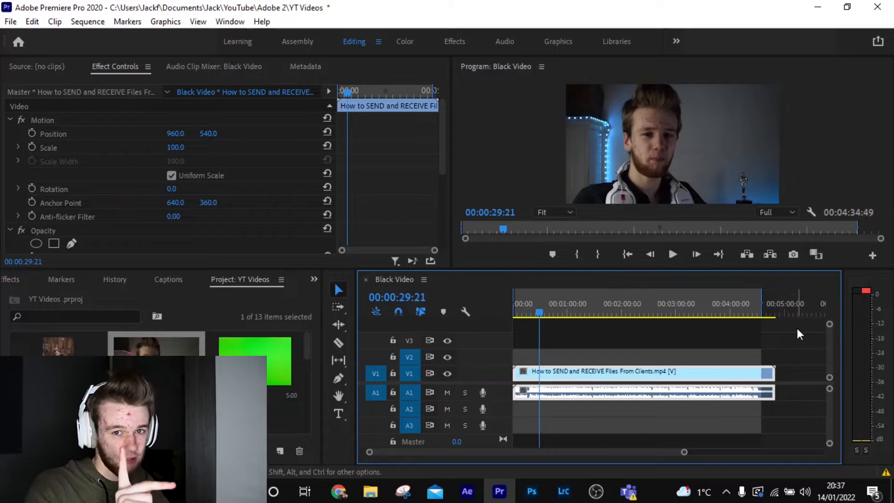
mouse_move(724, 273)
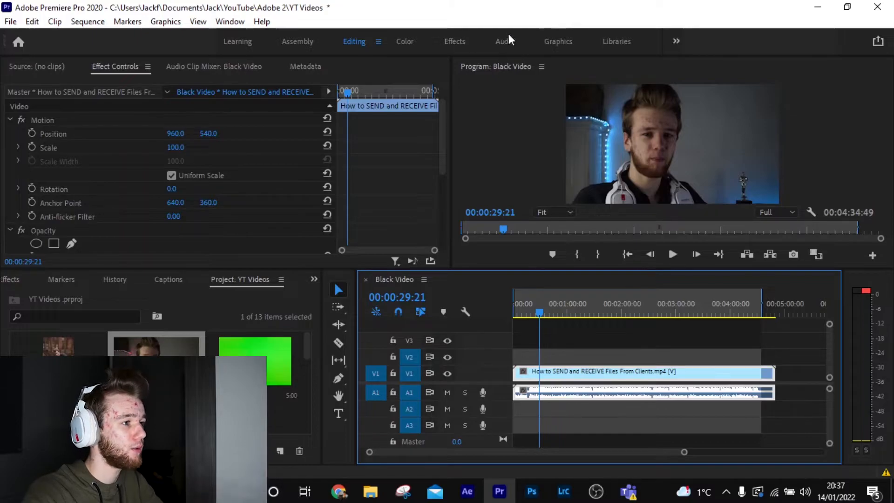
- In the Audio workspace's Essential Sound, tag the clip as Dialogue and expand Repair
left_click(503, 41)
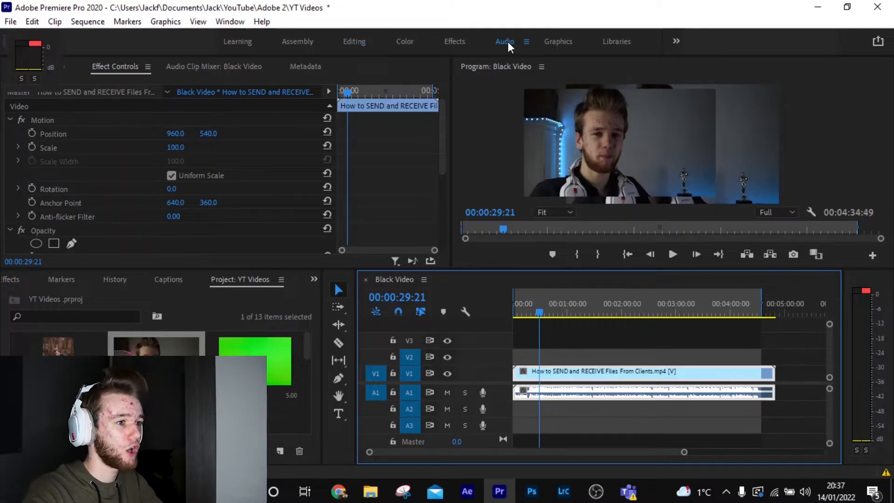
left_click(504, 41)
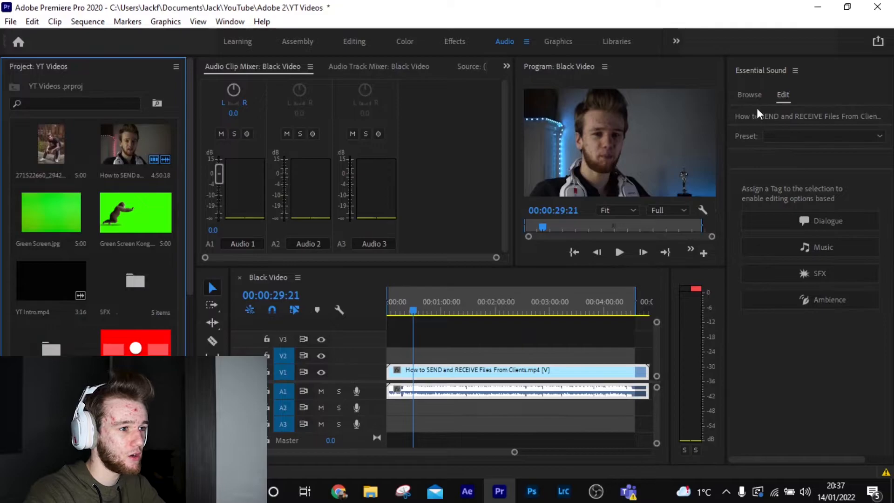
mouse_move(790, 118)
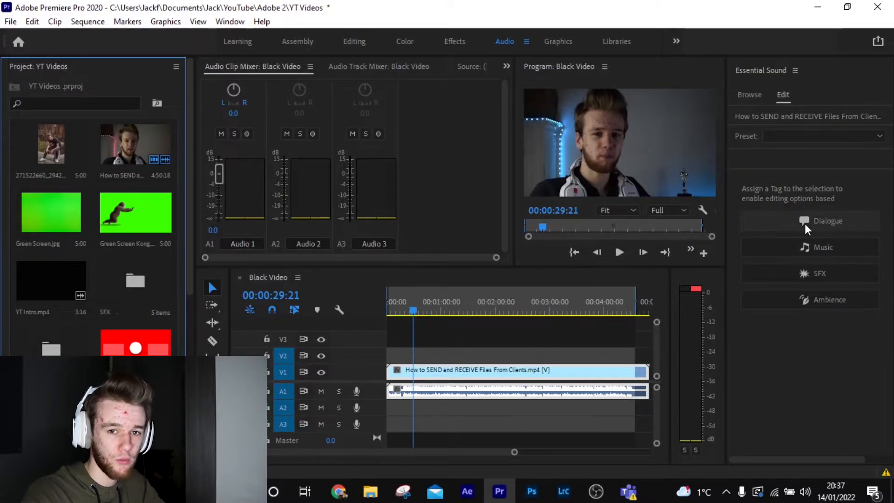
left_click(827, 220)
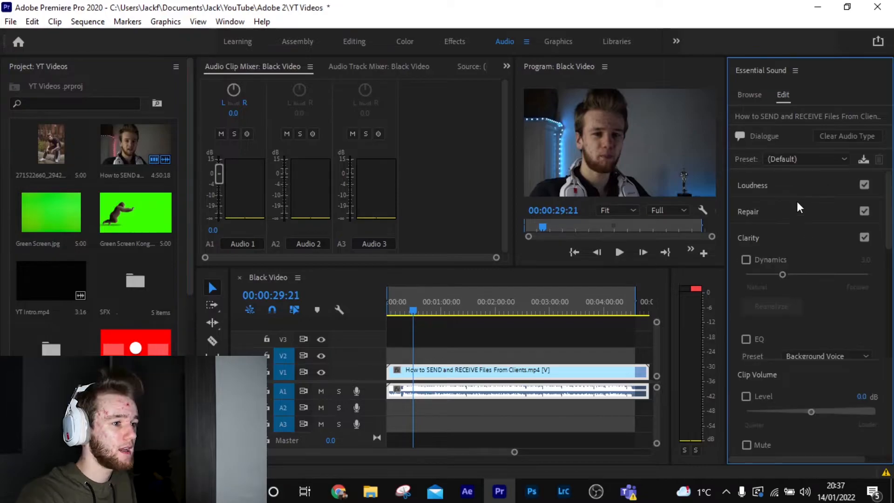
left_click(864, 211)
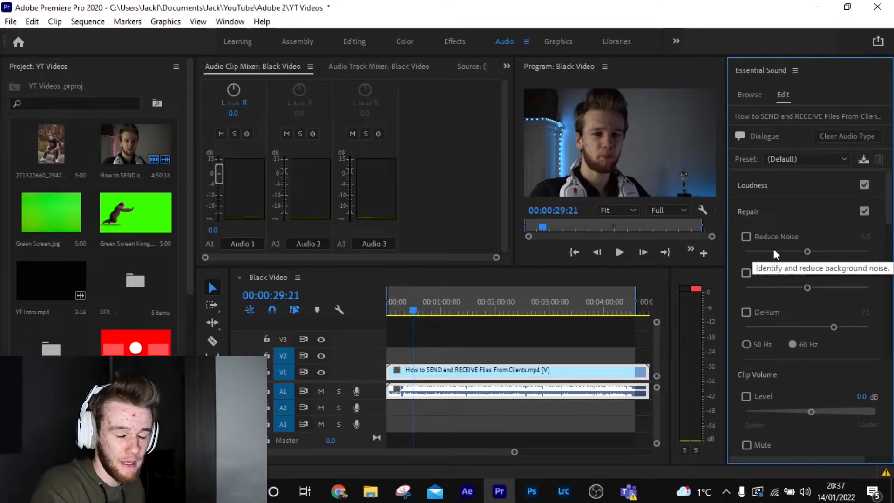
- Enable Reduce Noise and settle its slider at 8.0
left_click_drag(807, 252, 829, 251)
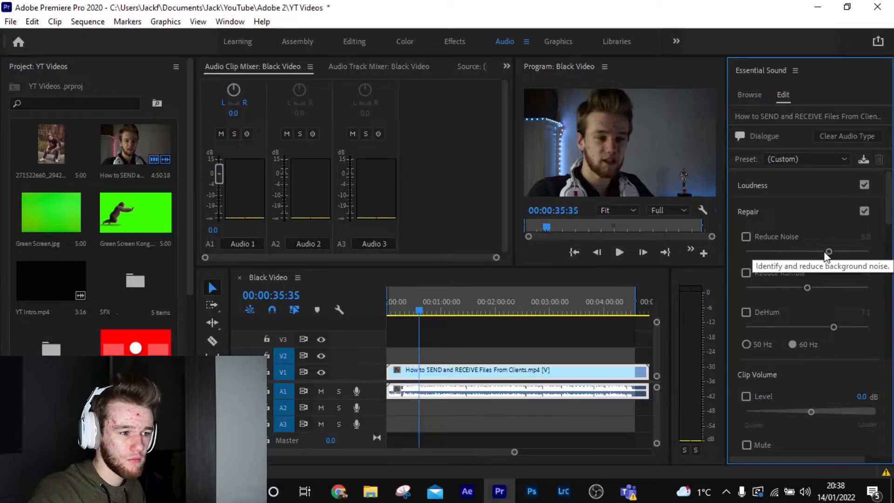
left_click(746, 236)
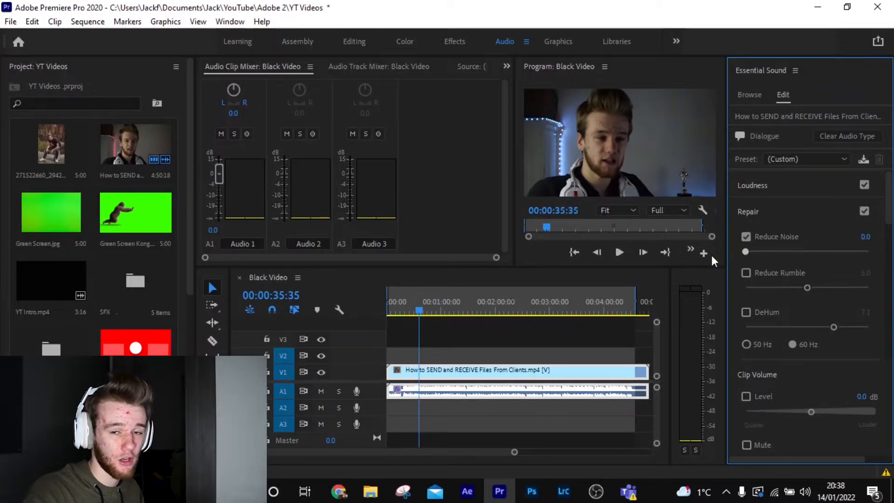
left_click_drag(745, 252, 803, 252)
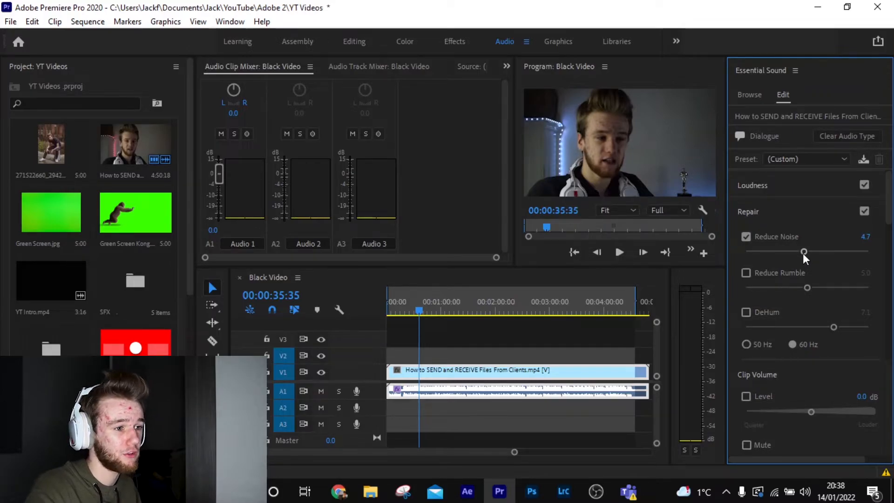
left_click_drag(804, 251, 869, 251)
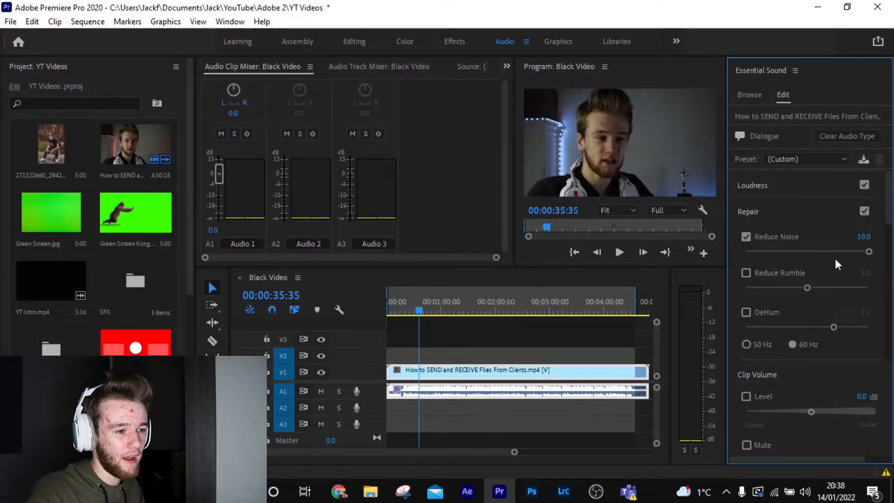
left_click_drag(869, 252, 846, 251)
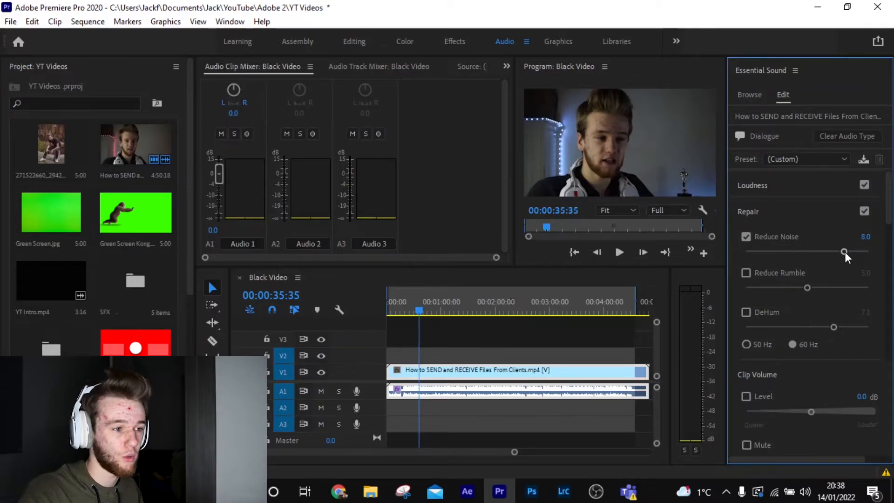
left_click_drag(846, 252, 806, 252)
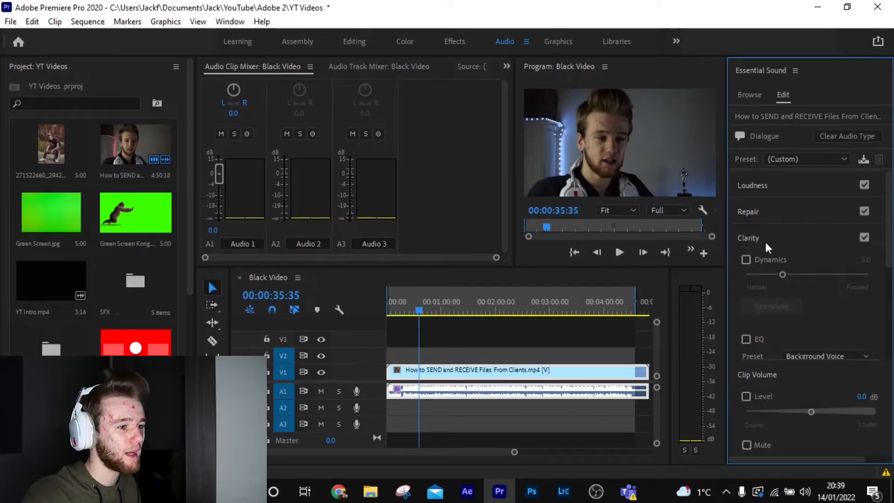
mouse_move(770, 216)
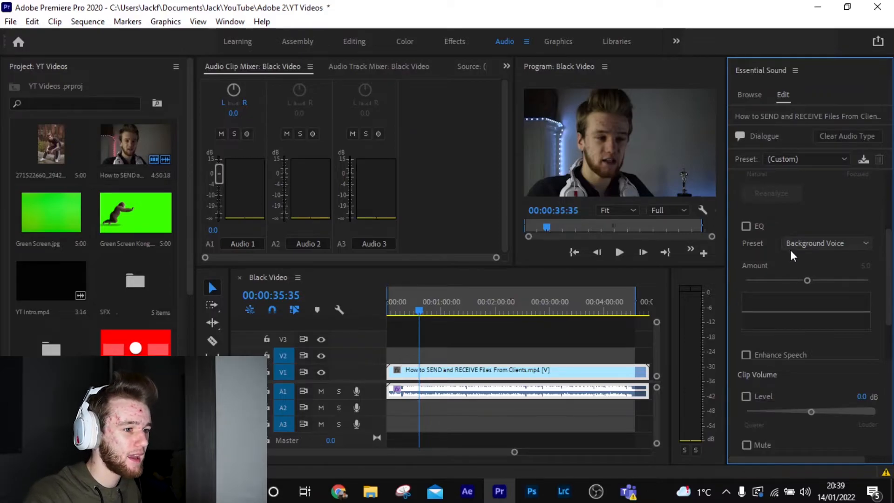
- Choose Podcast Voice from the Clarity EQ Preset dropdown
left_click(821, 244)
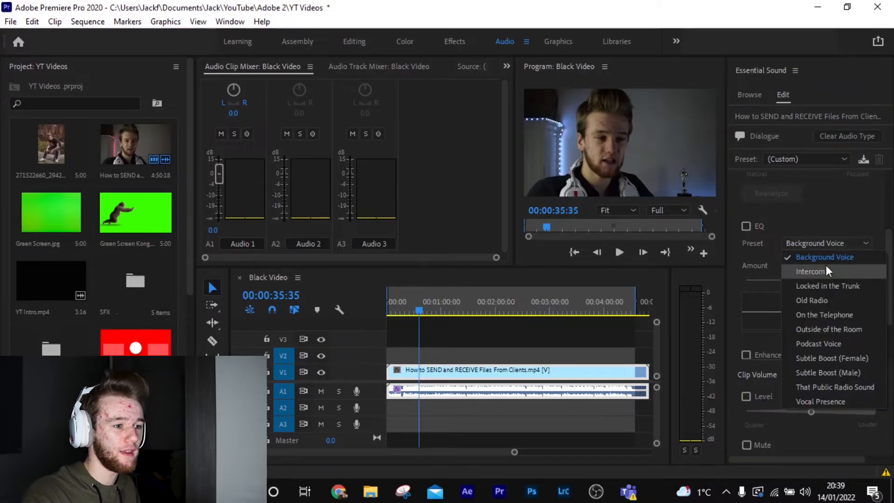
mouse_move(820, 343)
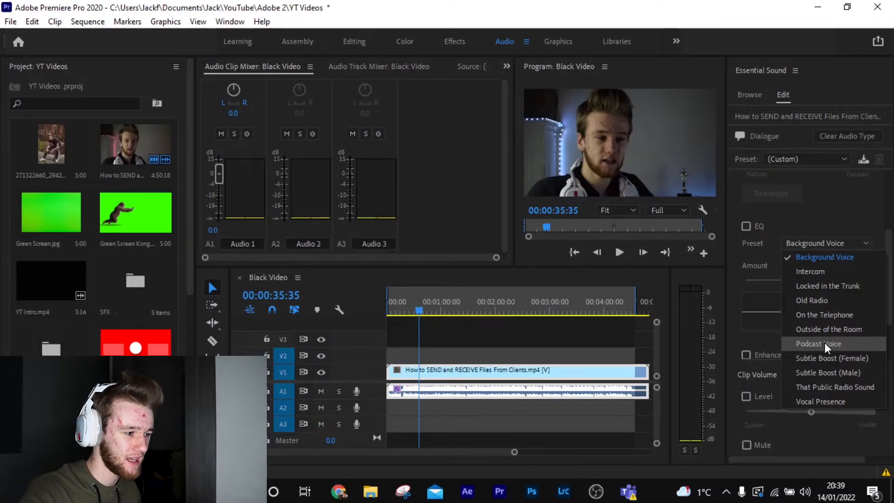
left_click(818, 343)
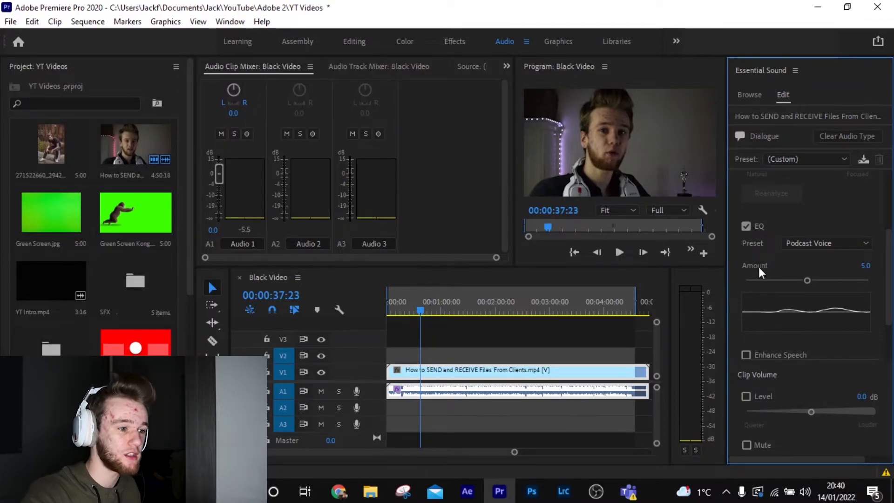
- Set the Podcast Voice EQ amount to 5.3, then play and stop the clip to preview
left_click_drag(807, 280, 811, 280)
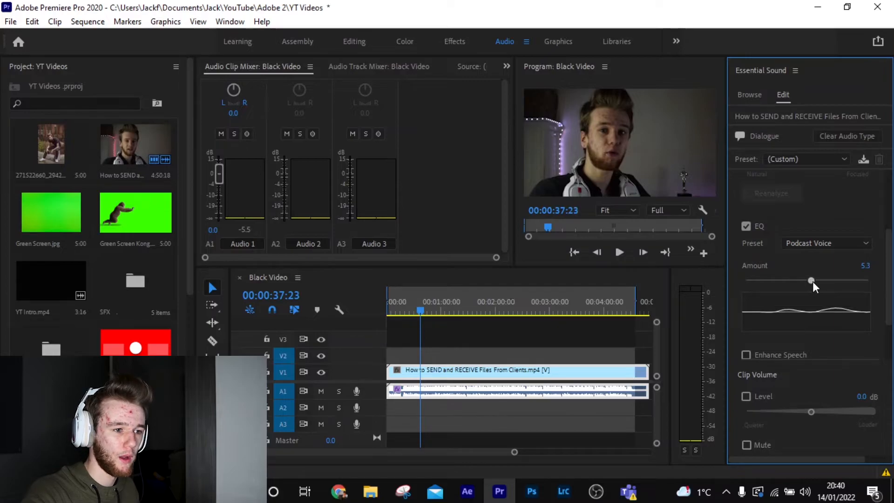
left_click_drag(811, 280, 870, 280)
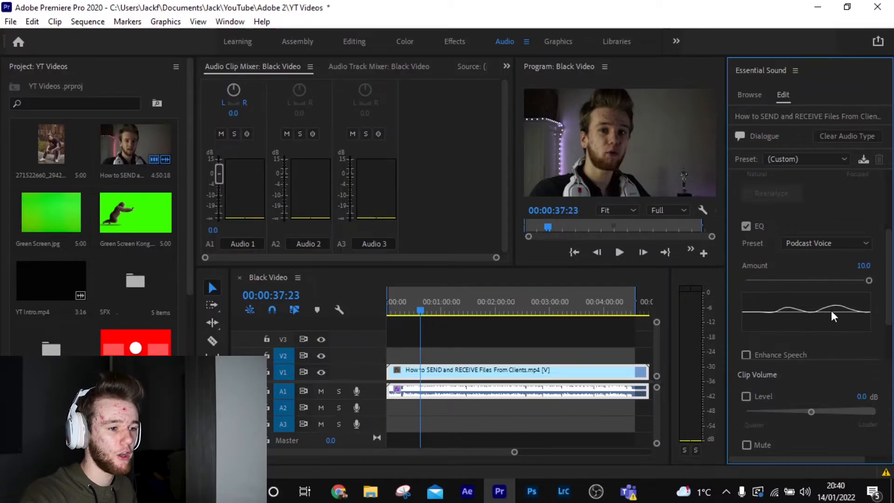
left_click_drag(869, 279, 863, 280)
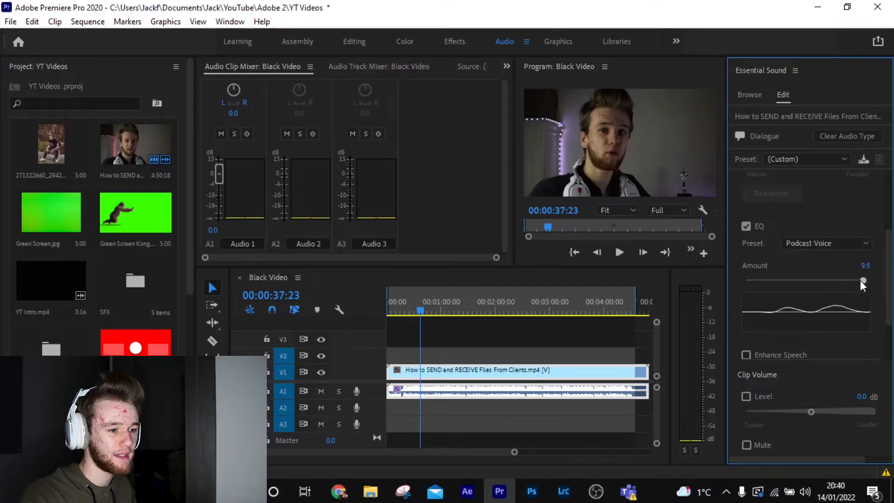
left_click_drag(863, 280, 812, 279)
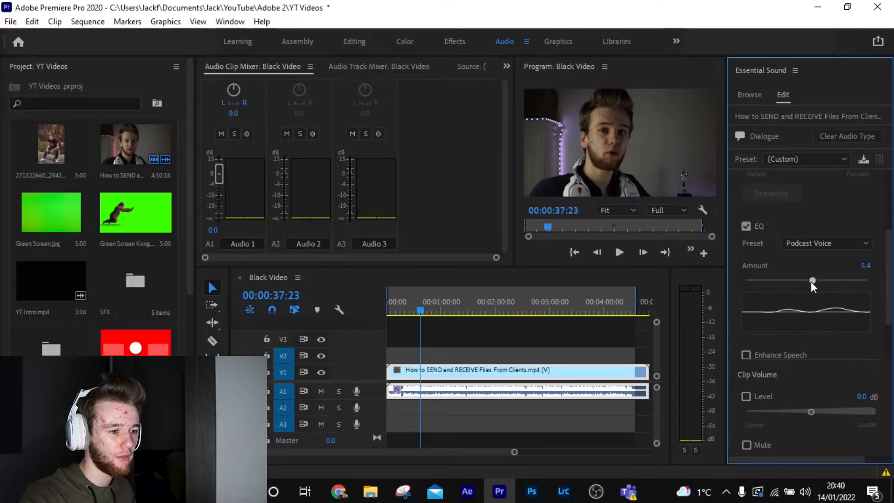
left_click_drag(812, 280, 745, 280)
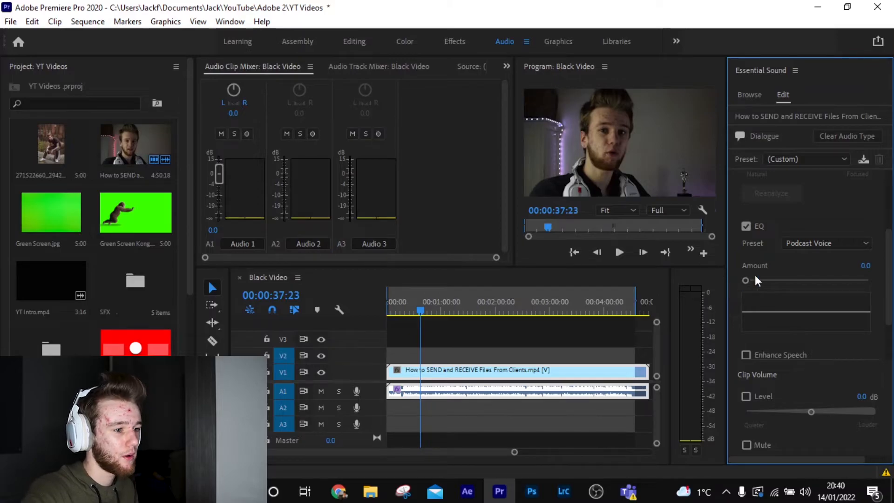
left_click_drag(745, 280, 790, 280)
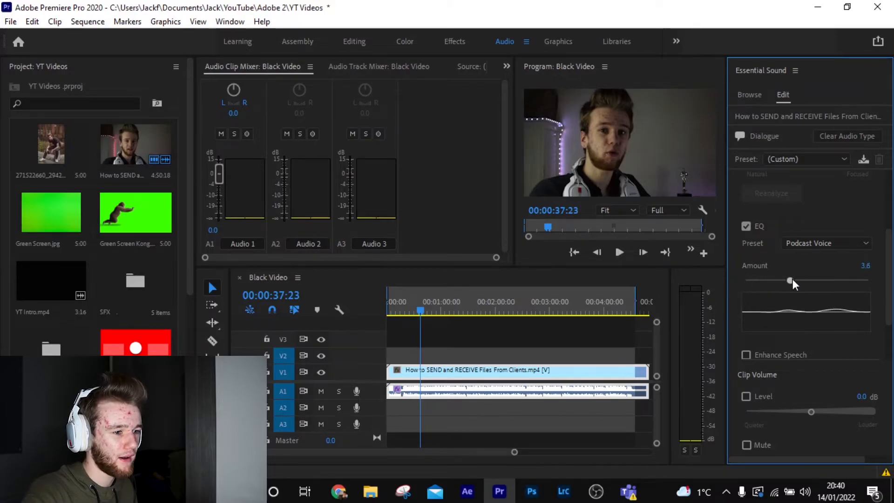
left_click_drag(790, 280, 812, 280)
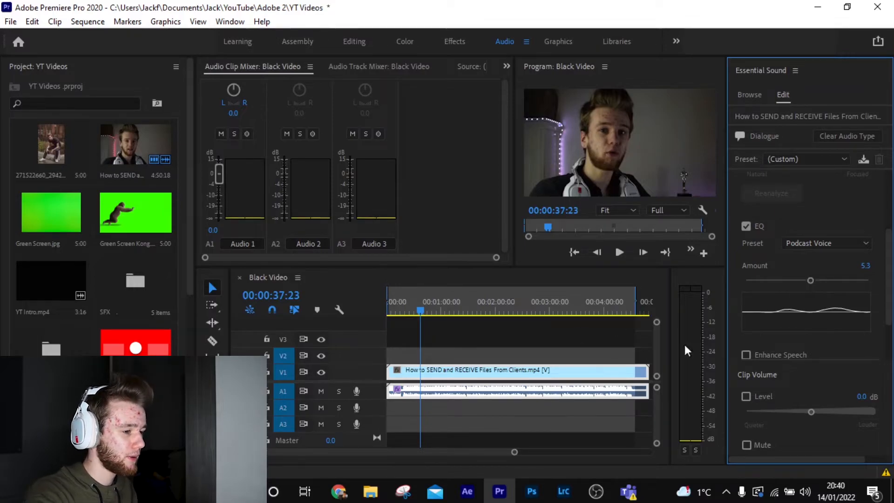
left_click(619, 252)
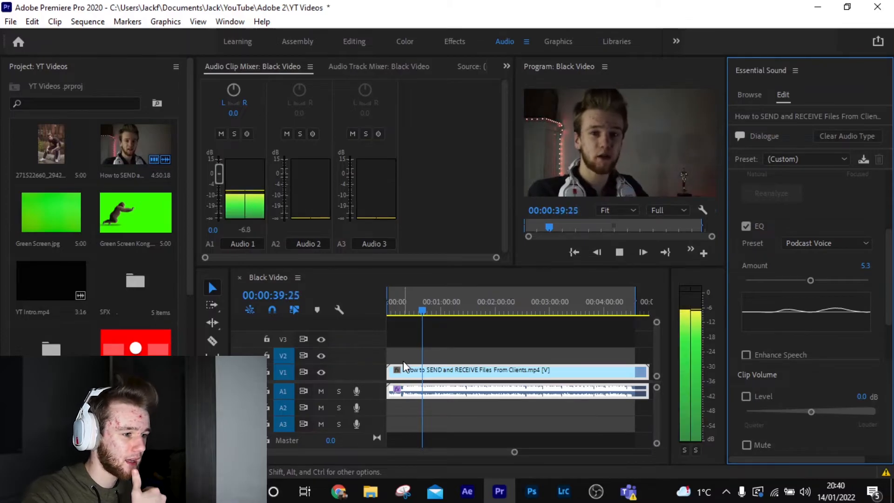
left_click(619, 252)
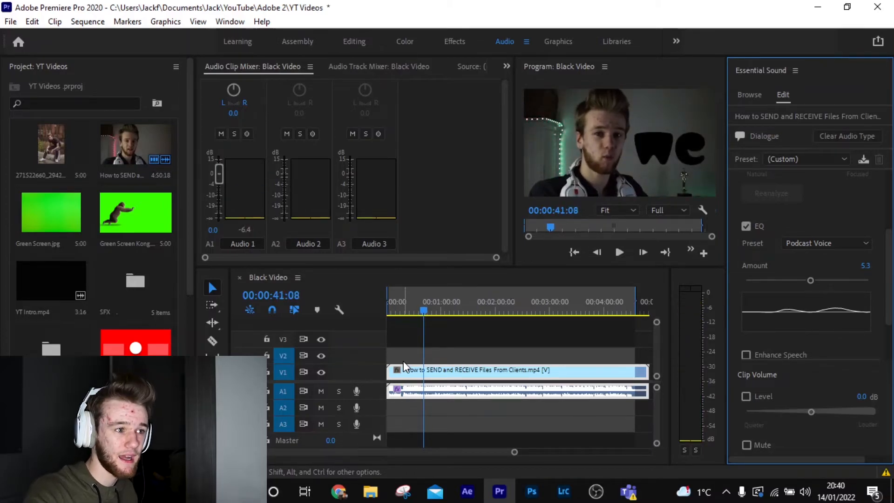